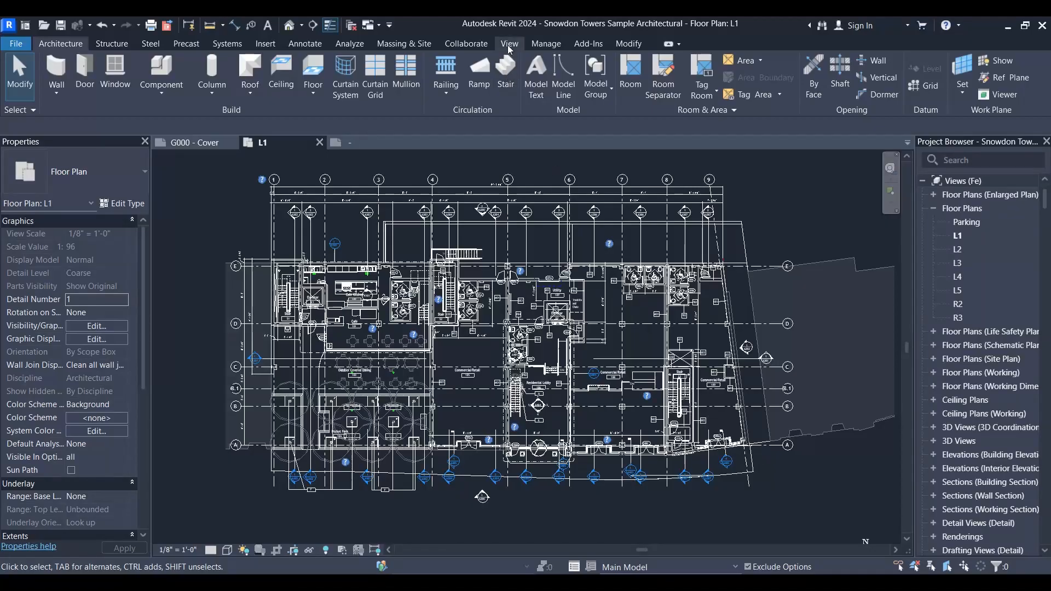
Start a Schedule/Quantities view for the Walls category, named Wall Schedule
left_click(508, 44)
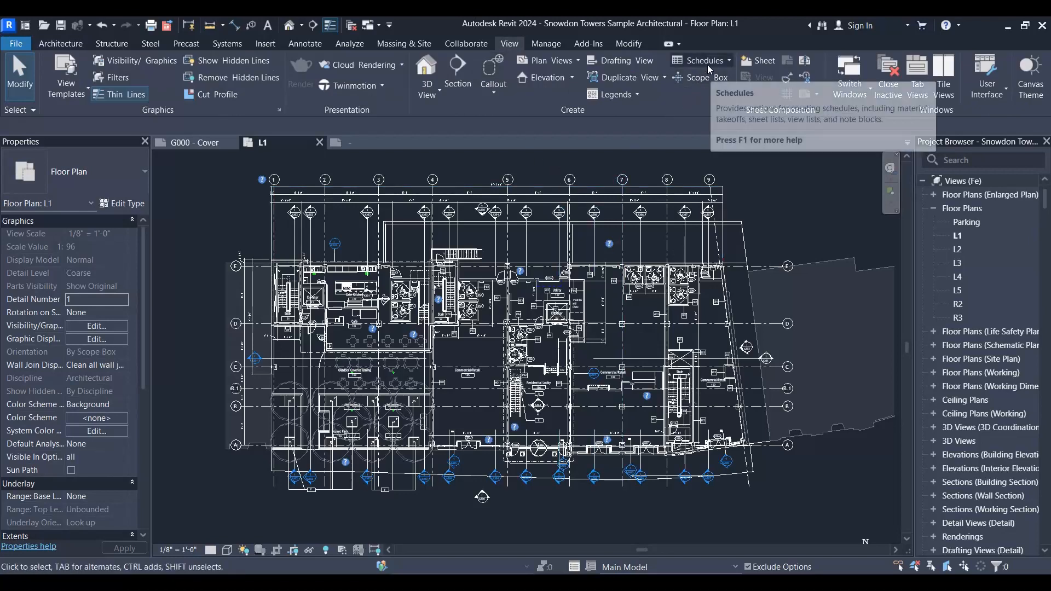
left_click(702, 60)
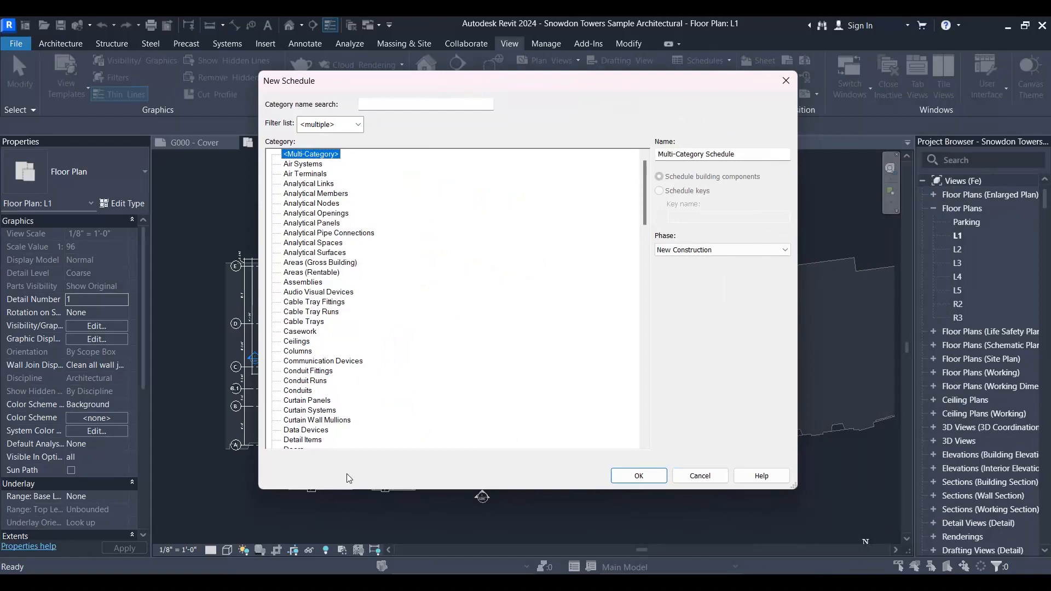
mouse_move(355, 477)
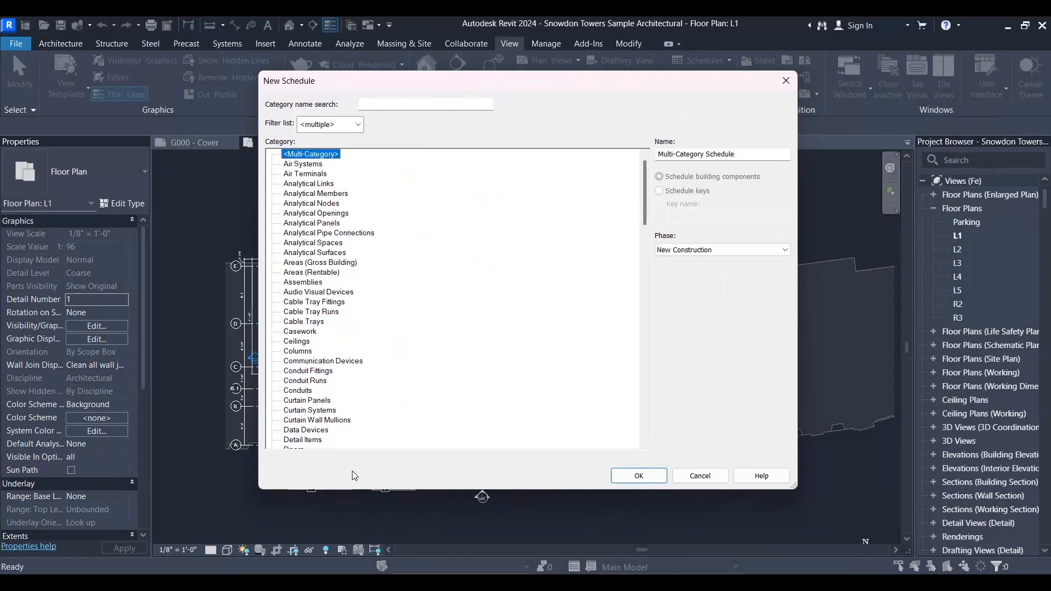
left_click(293, 430)
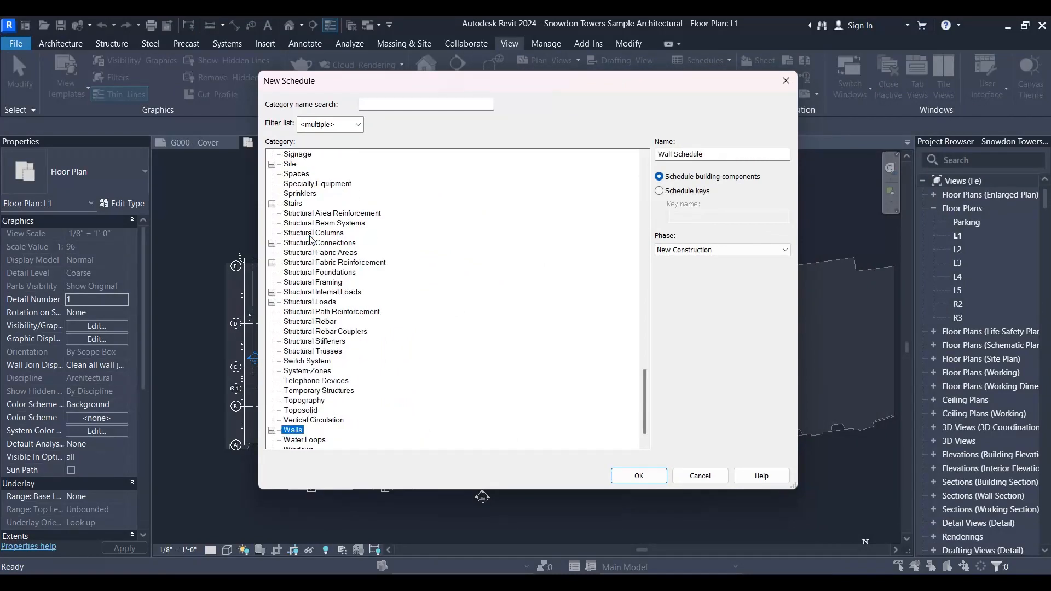
scroll("down", 3)
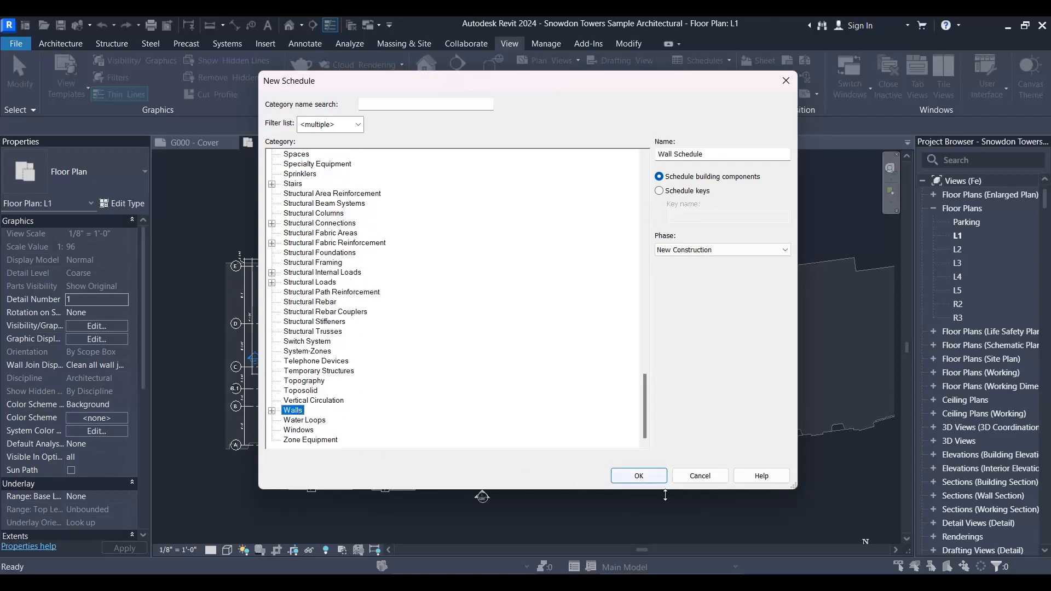
Confirm the Walls schedule, then cancel Schedule Properties without adding fields
left_click(637, 475)
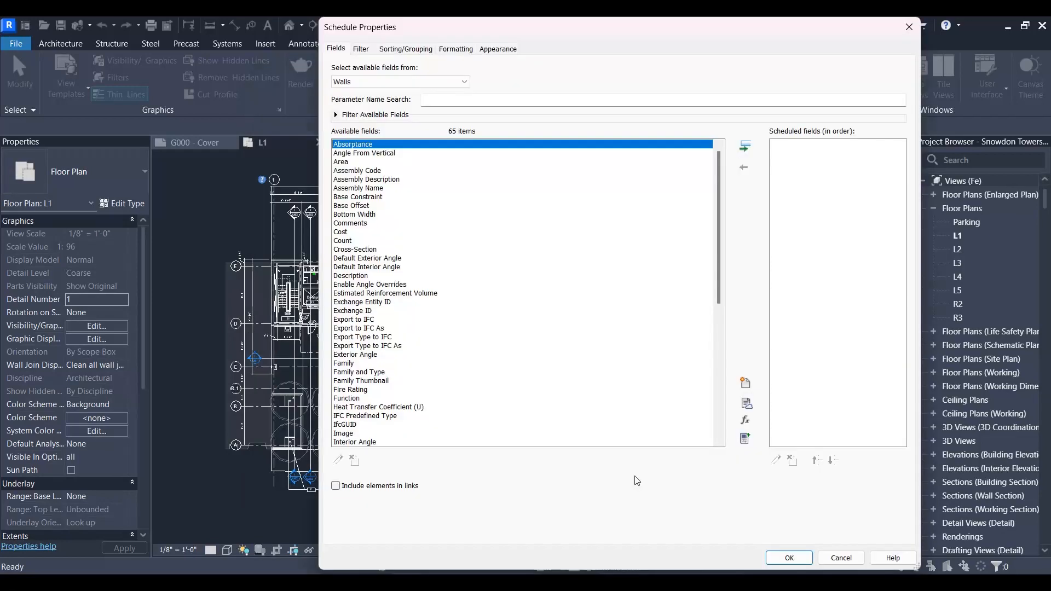
mouse_move(416, 496)
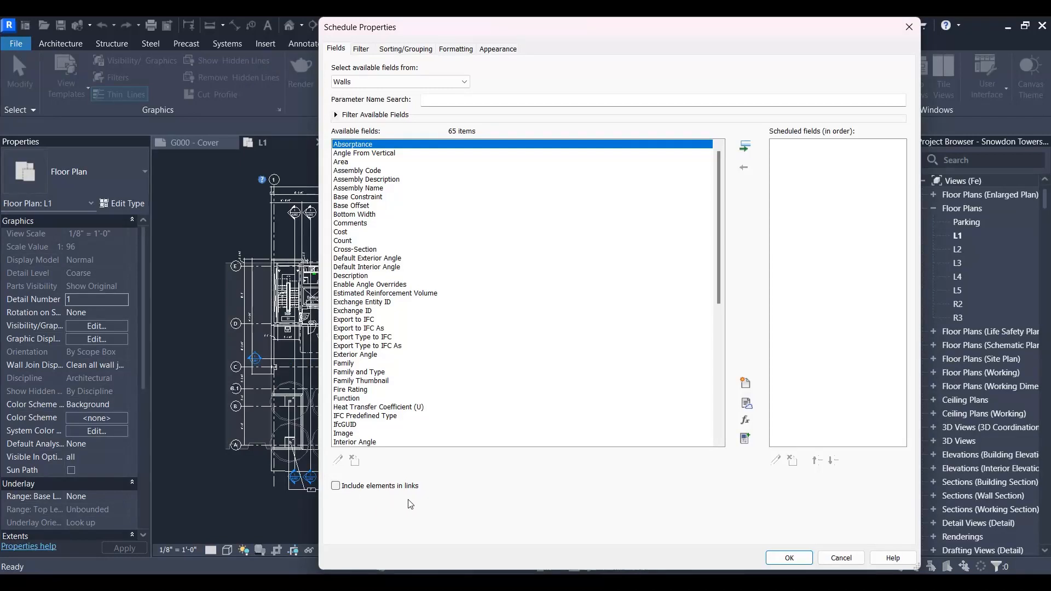
mouse_move(404, 501)
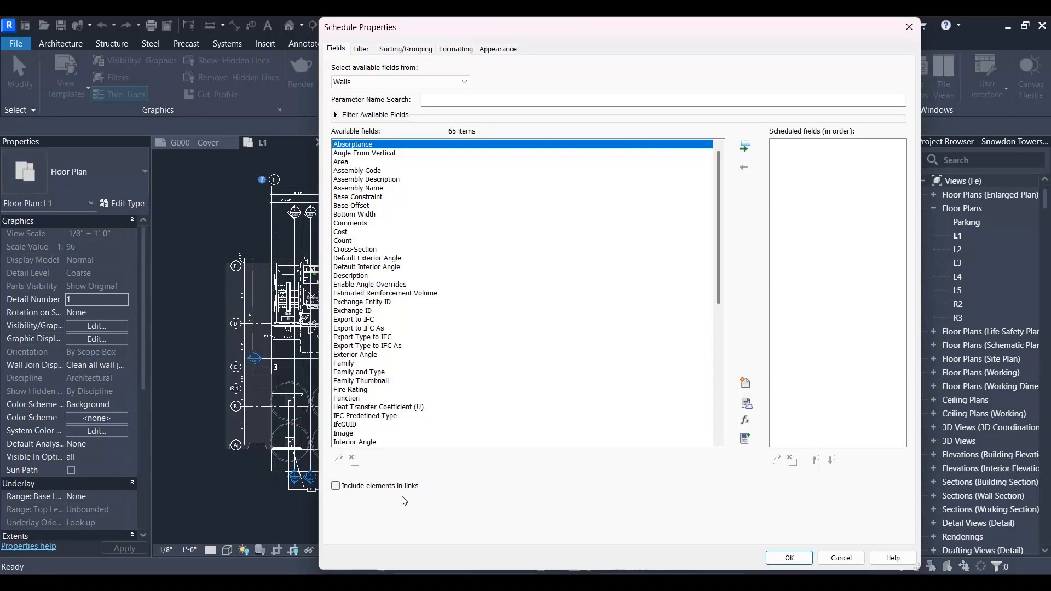
mouse_move(418, 494)
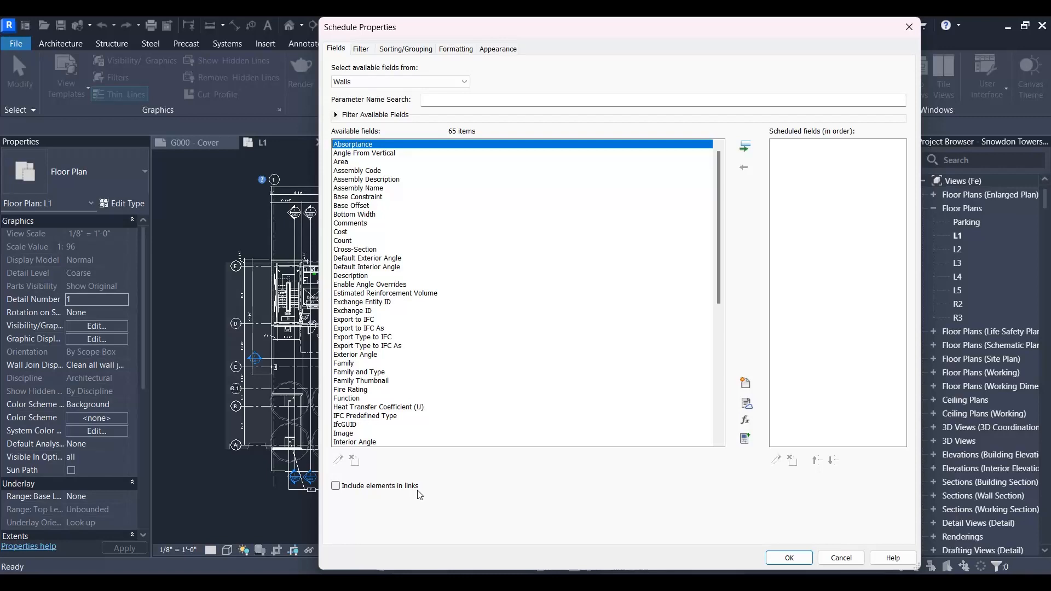
left_click(841, 558)
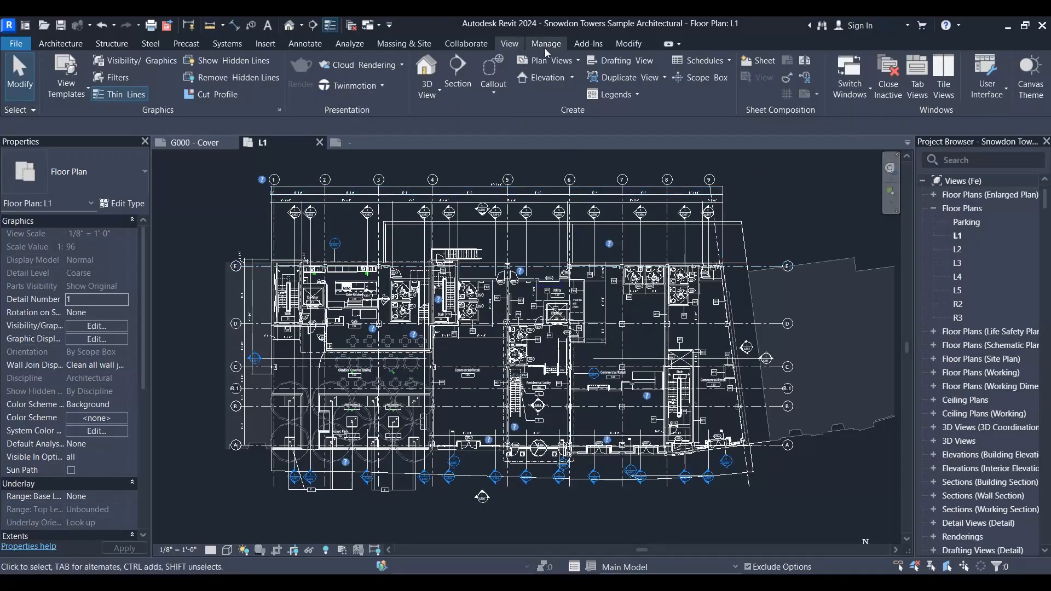
left_click(545, 44)
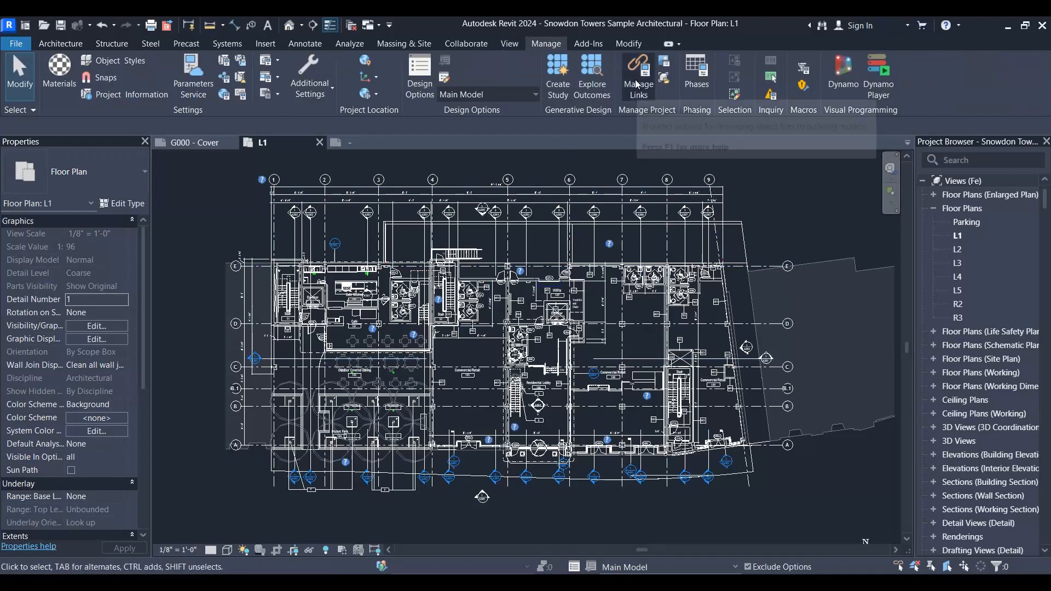
left_click(637, 73)
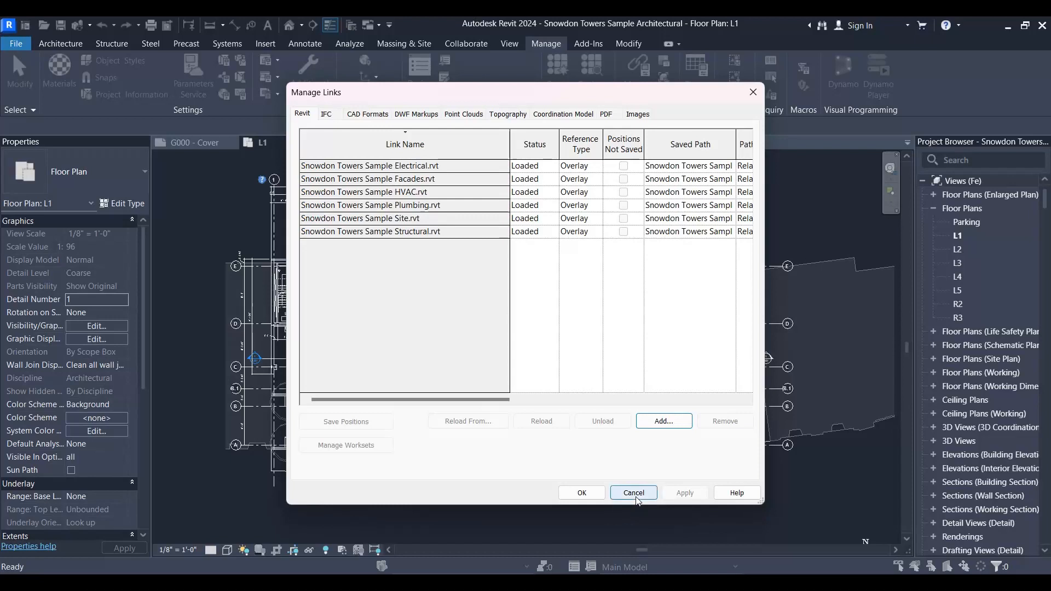
left_click(632, 493)
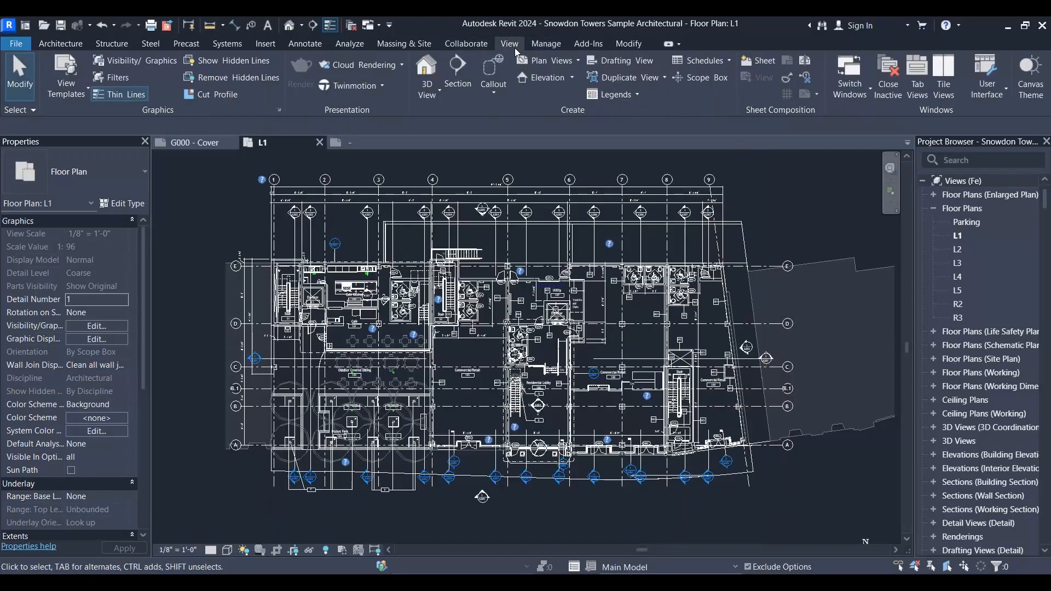
Start a new Walls schedule again and add Area as its first field
left_click(544, 61)
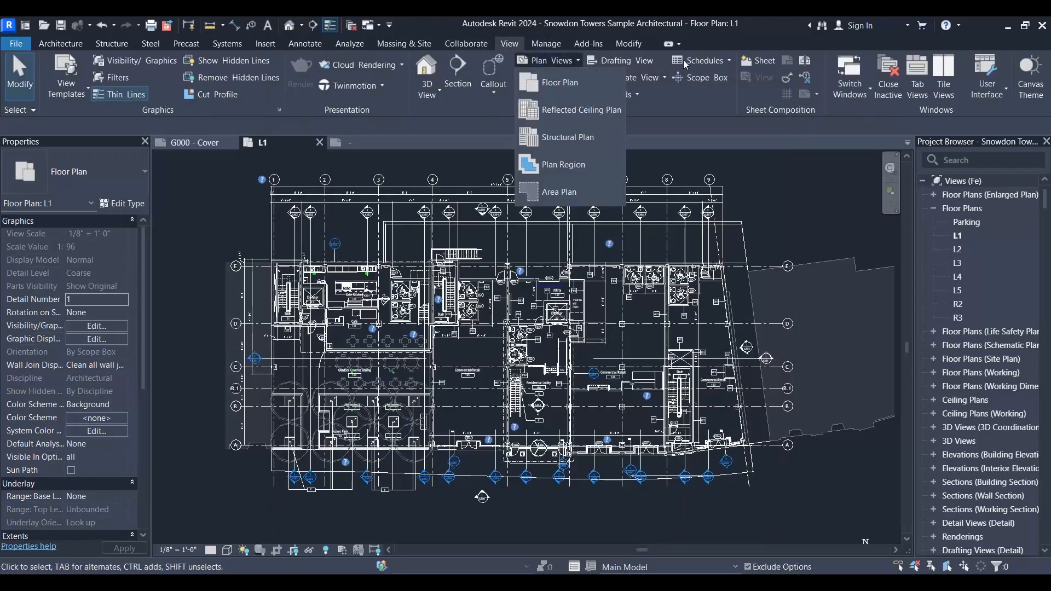
left_click(701, 60)
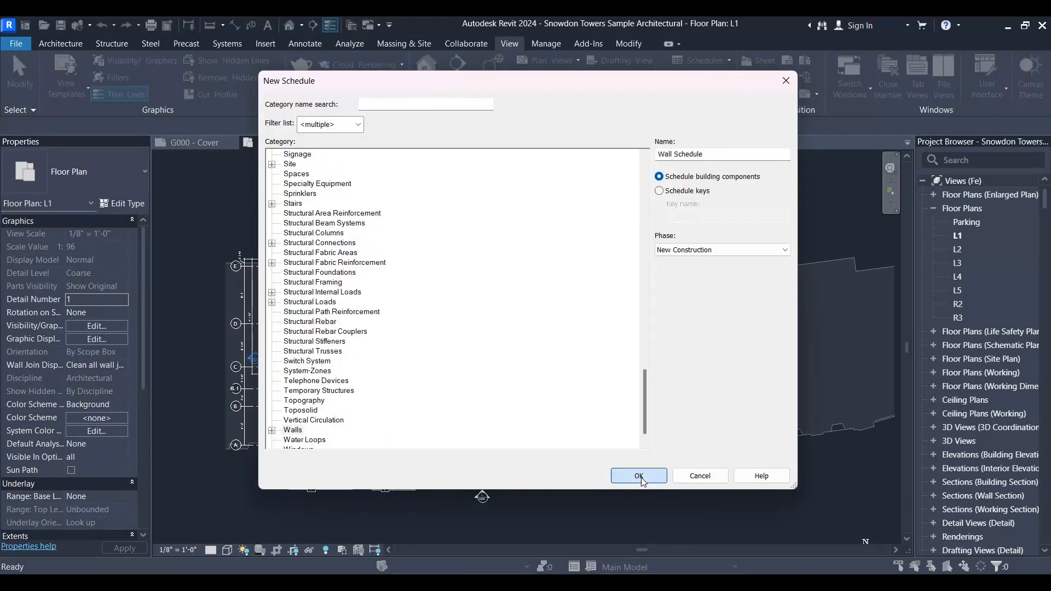
left_click(637, 476)
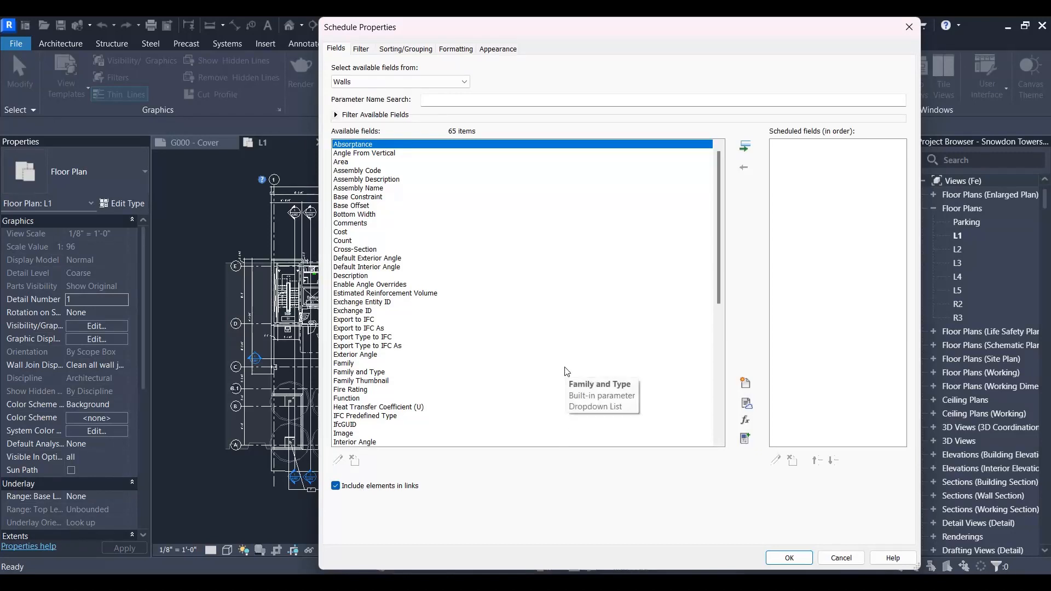
mouse_move(368, 208)
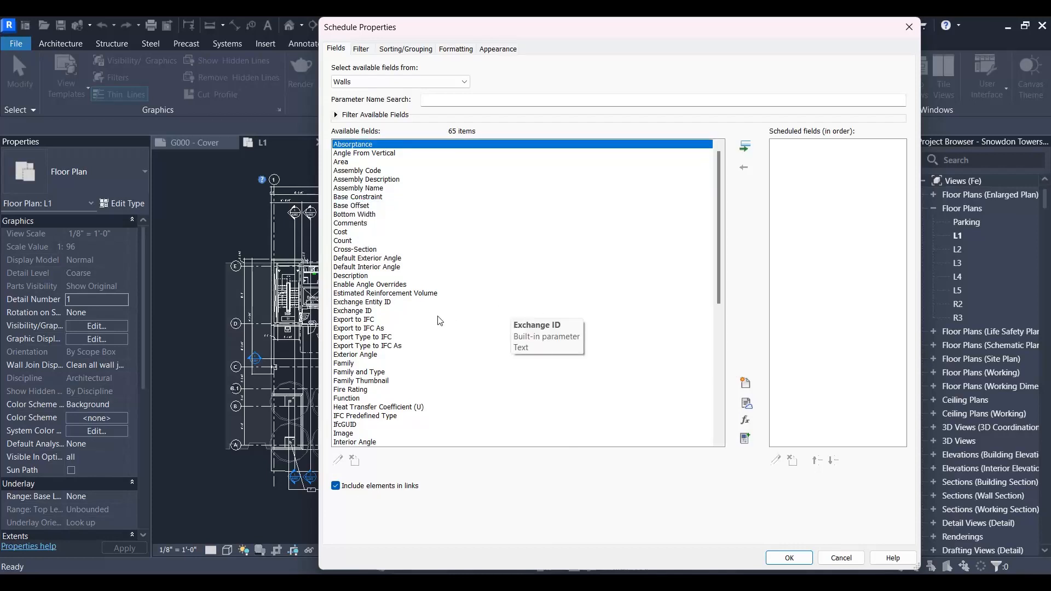
left_click(335, 485)
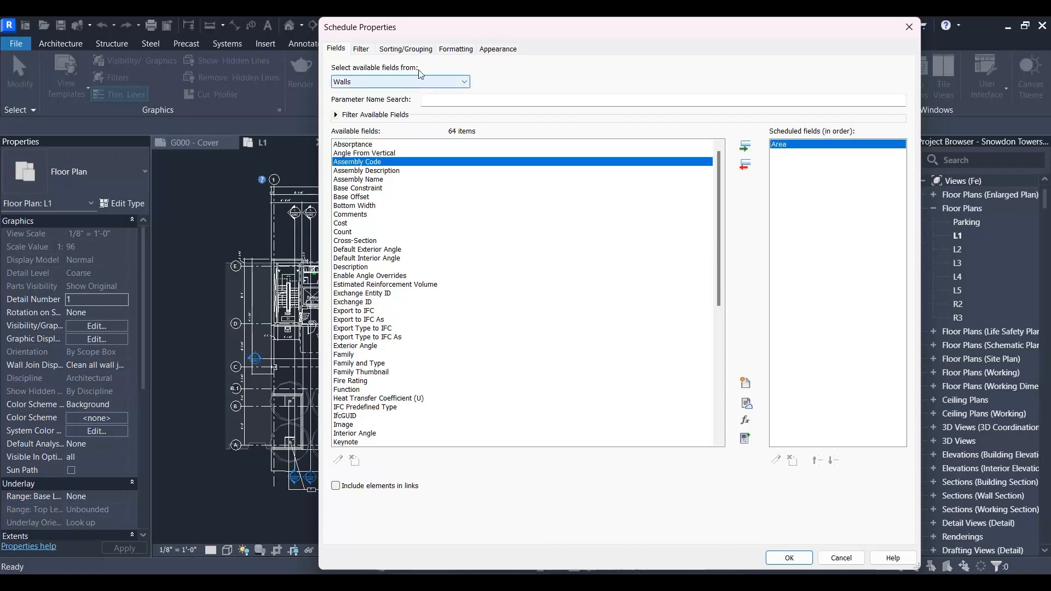
Add Family and Type, sort by it, and make Area calculate totals
left_click(367, 258)
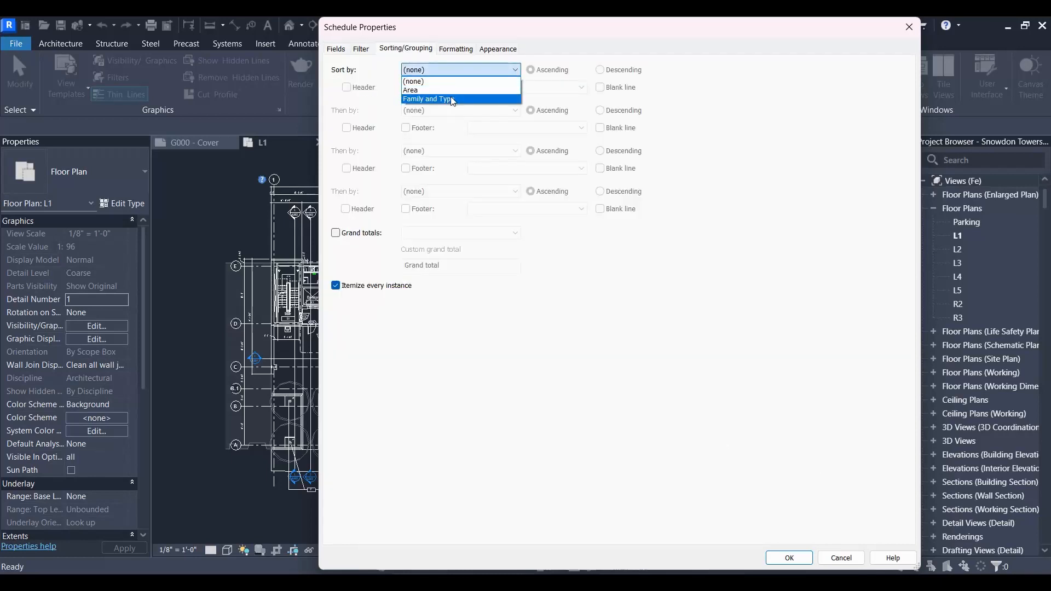
left_click(427, 99)
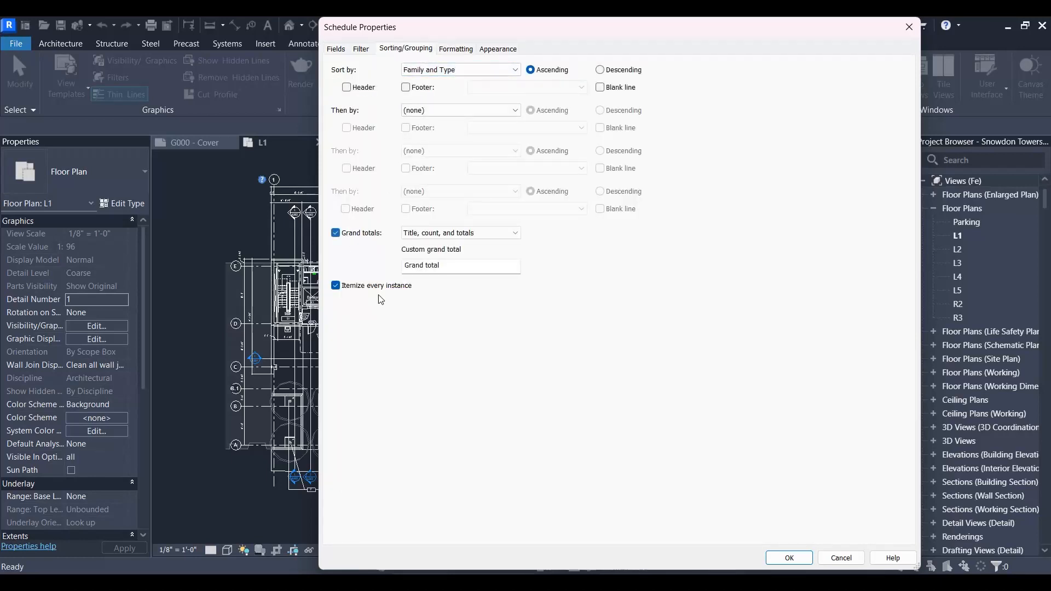
left_click(455, 48)
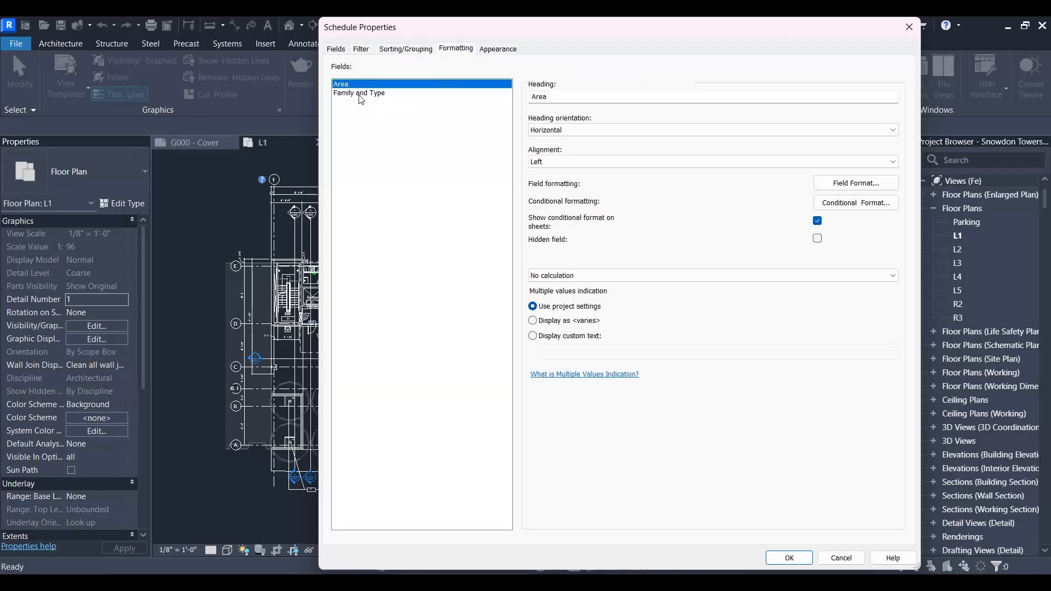
left_click(711, 275)
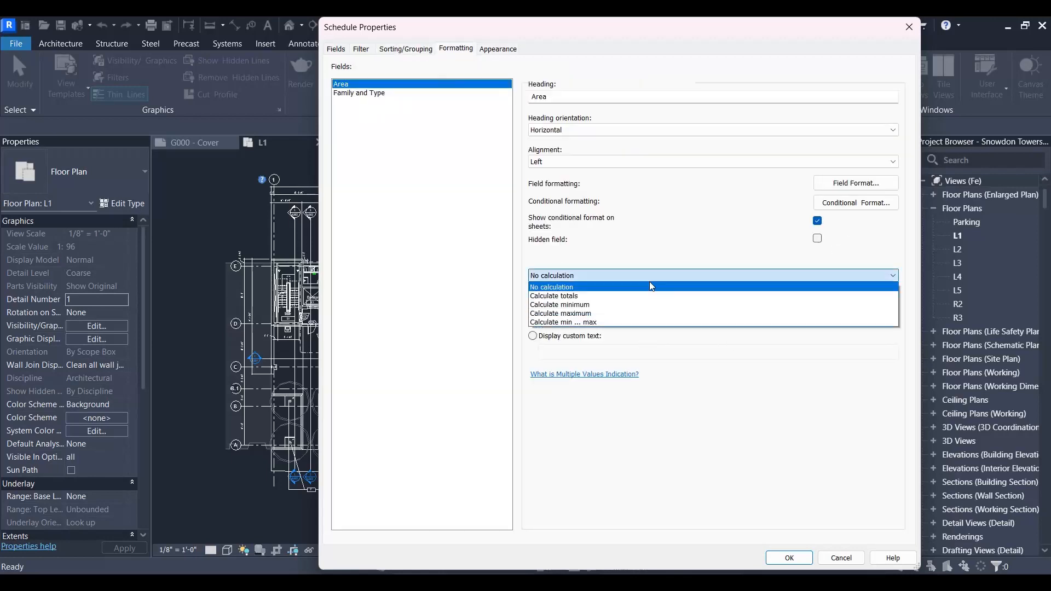
left_click(788, 557)
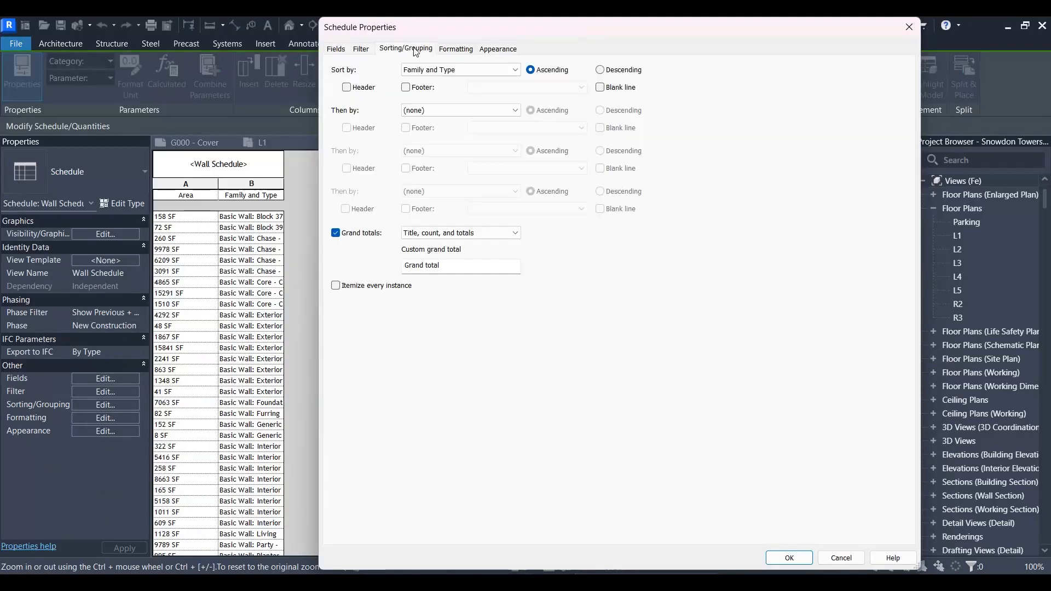
Set Sort by to (none), leaving one 124681 SF total row
left_click(460, 69)
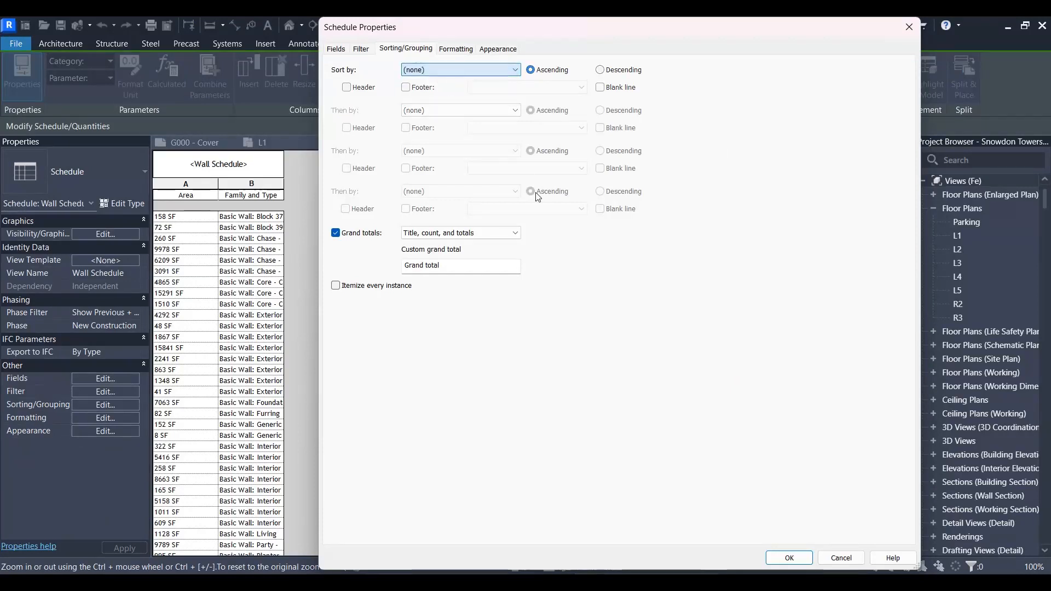
left_click(789, 558)
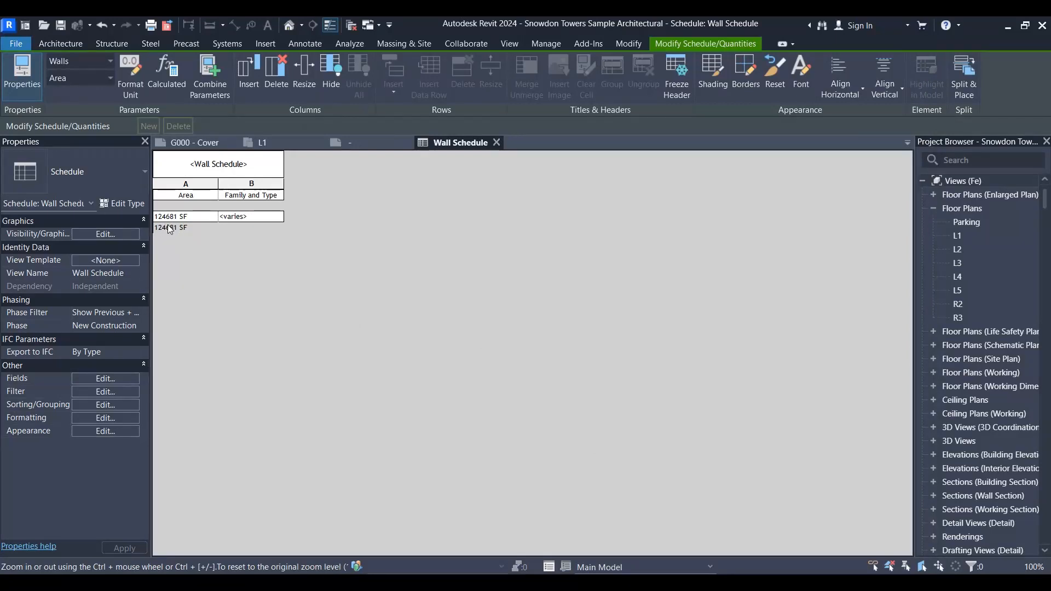
mouse_move(142, 379)
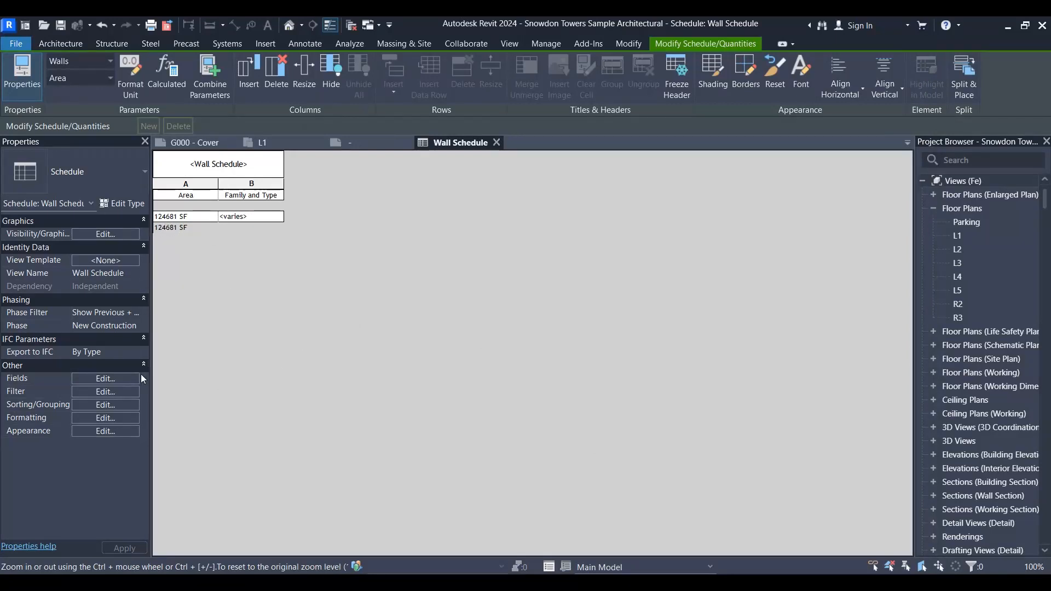
Enable 'Include elements in links' in the schedule fields, raising the total to 168364 SF
left_click(104, 378)
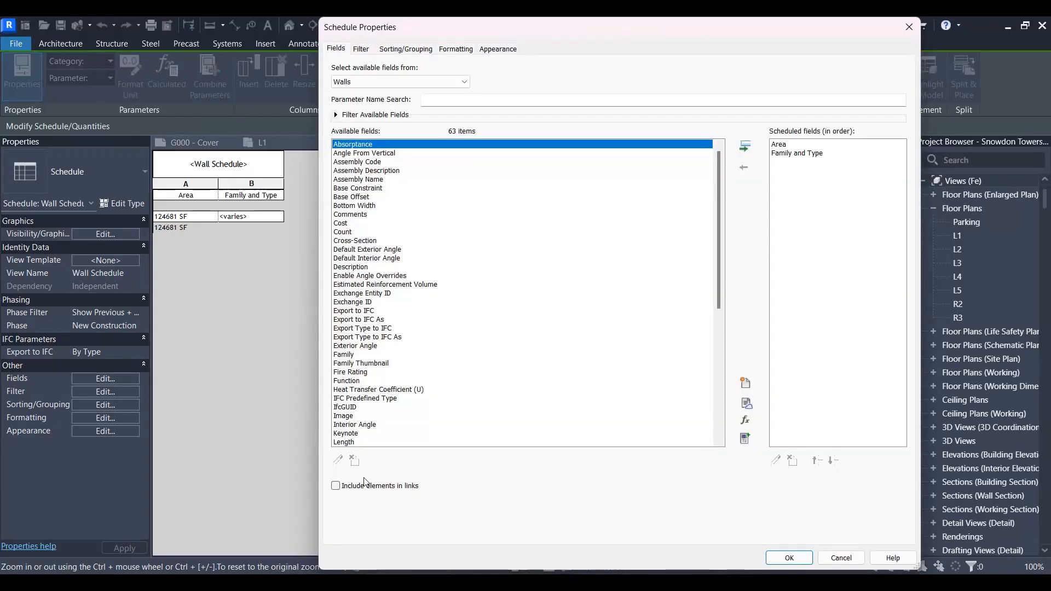
left_click(335, 485)
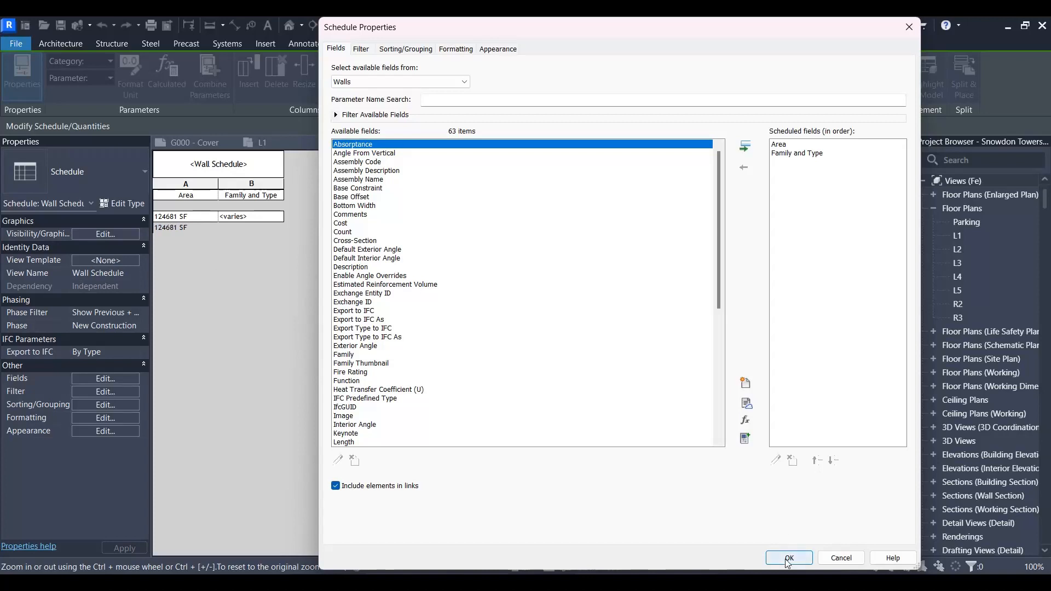
left_click(788, 558)
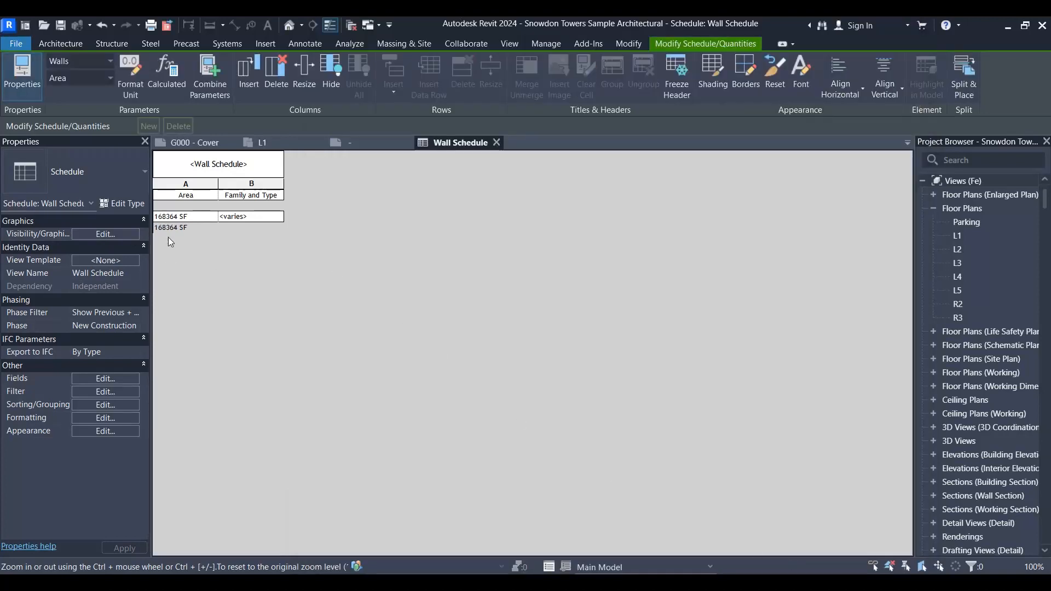
mouse_move(182, 242)
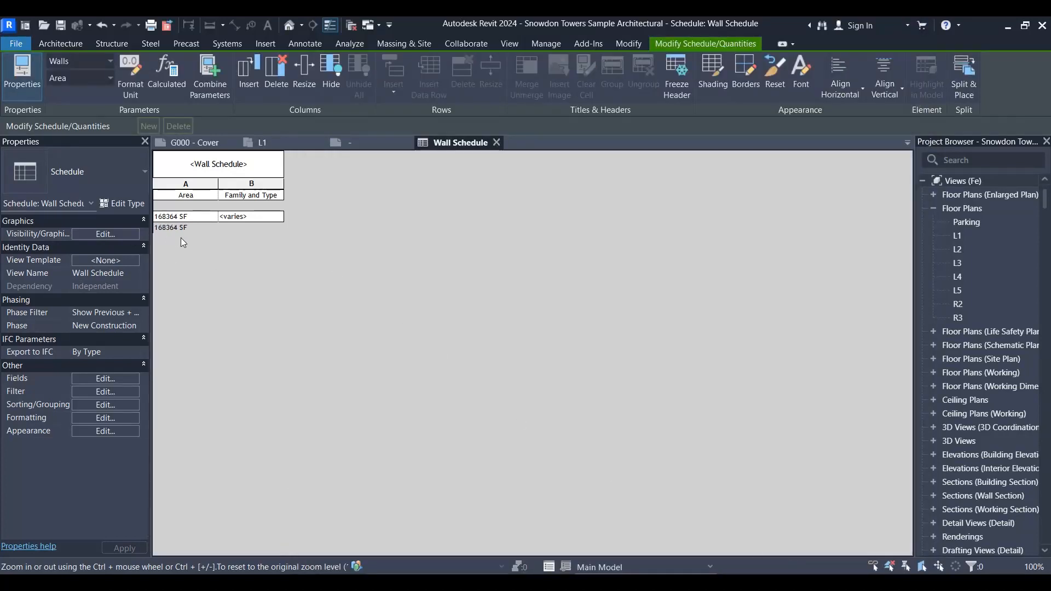